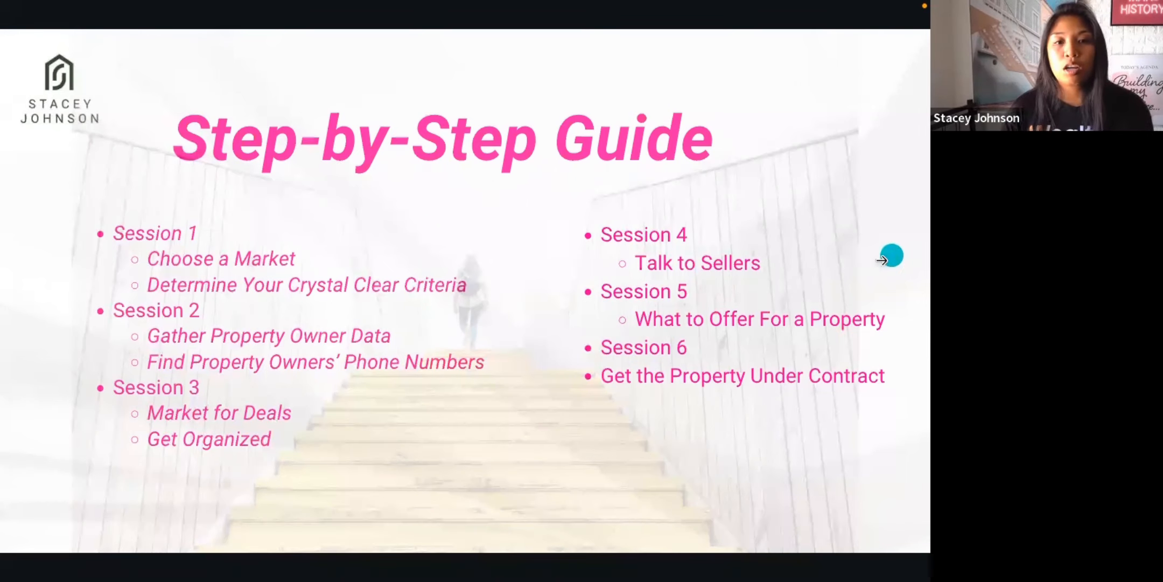
Advance the Zoom presentation from the Step-by-Step Guide slide to the Talk to Sellers slide
{"action": "left_click", "coordinate": [889, 254]}
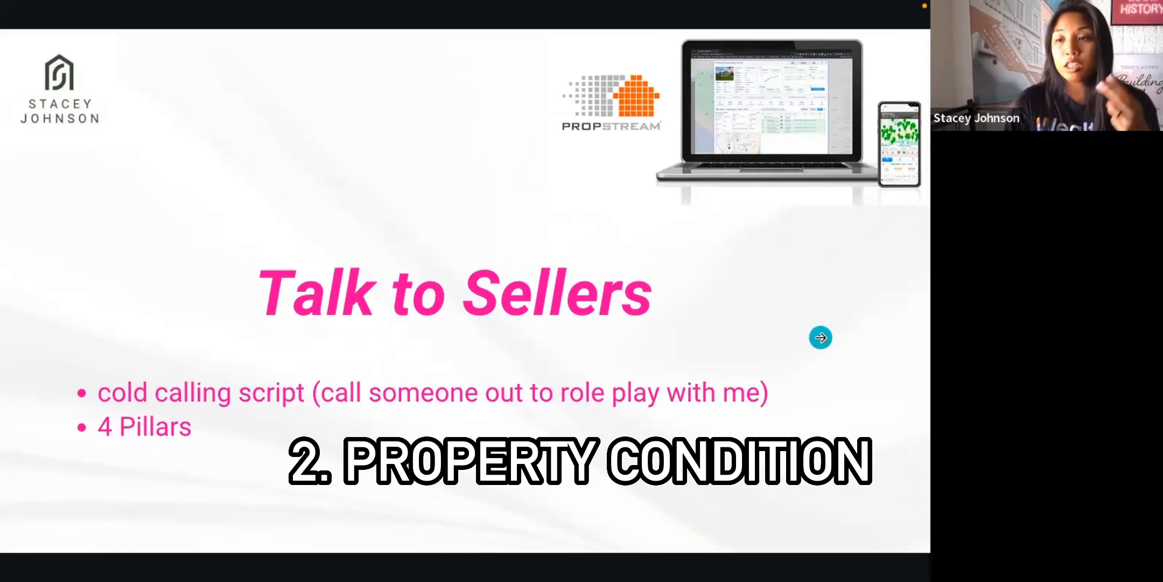
{"action": "left_click", "coordinate": [819, 337]}
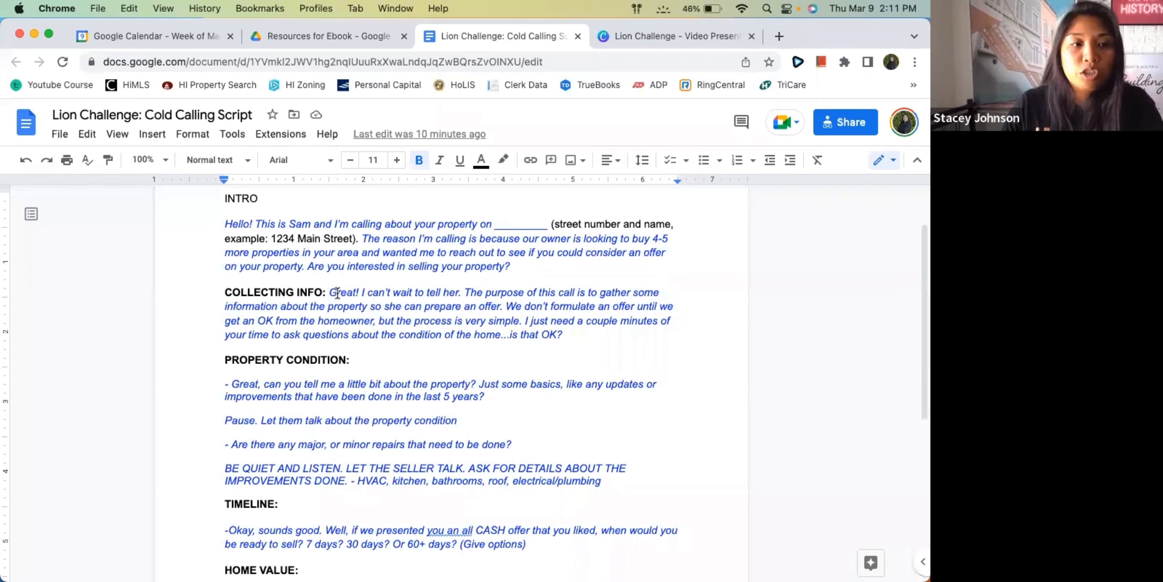
Highlight "Great! I can't wait to tell her." at the start of Collecting Info
{"action": "left_click_drag", "start_coordinate": [330, 291], "coordinate": [461, 291]}
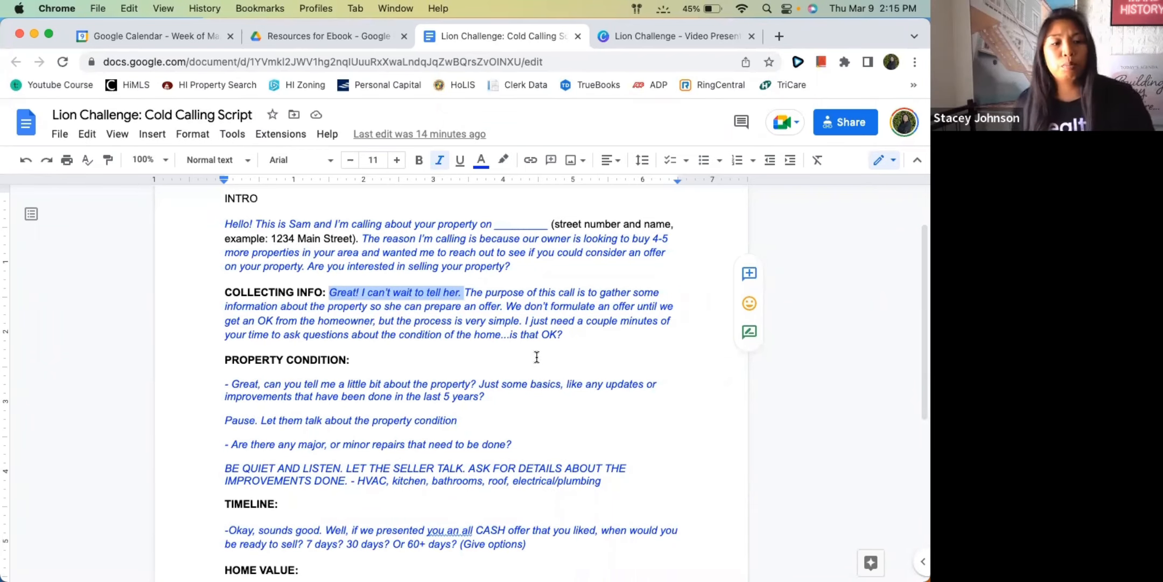
{"action": "scroll", "scroll_direction": "down", "scroll_amount": 3}
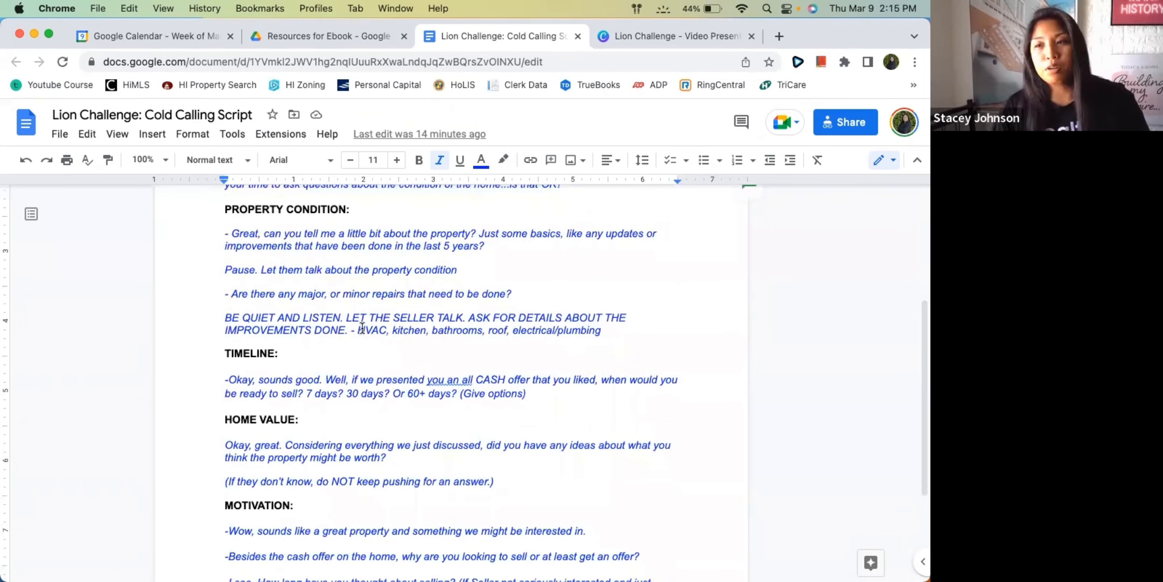
{"action": "double_click", "coordinate": [371, 331]}
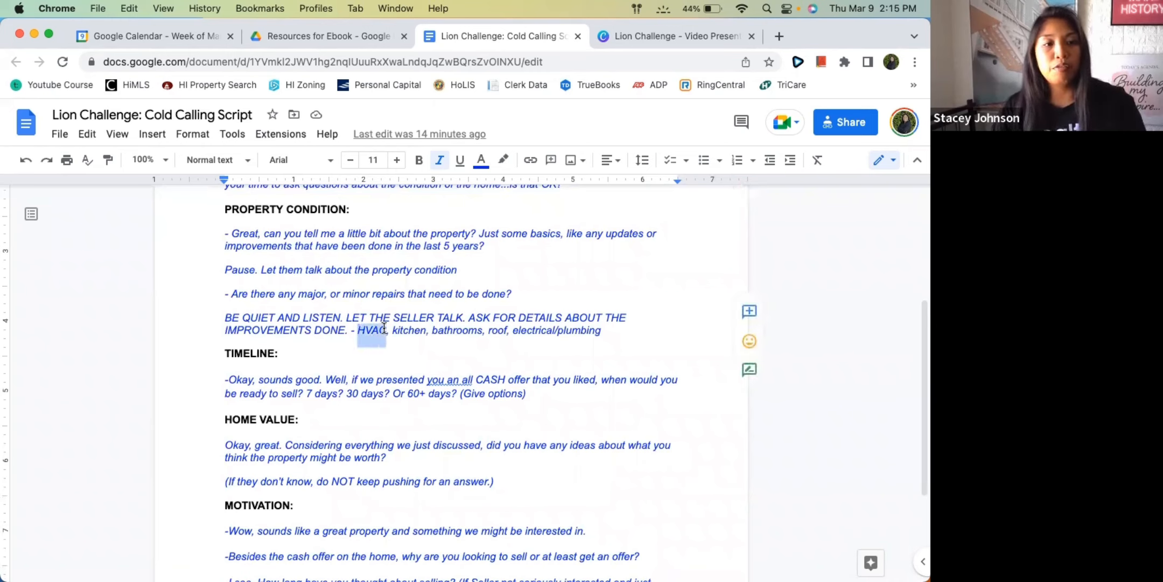
{"action": "left_click_drag", "start_coordinate": [360, 330], "coordinate": [482, 329]}
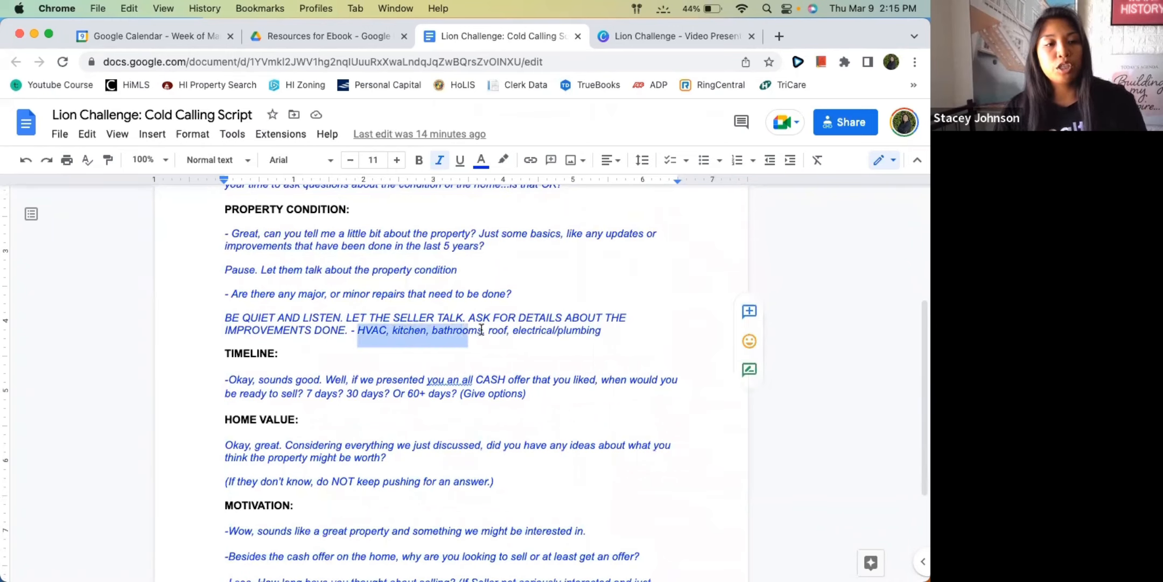
{"action": "left_click", "coordinate": [603, 330]}
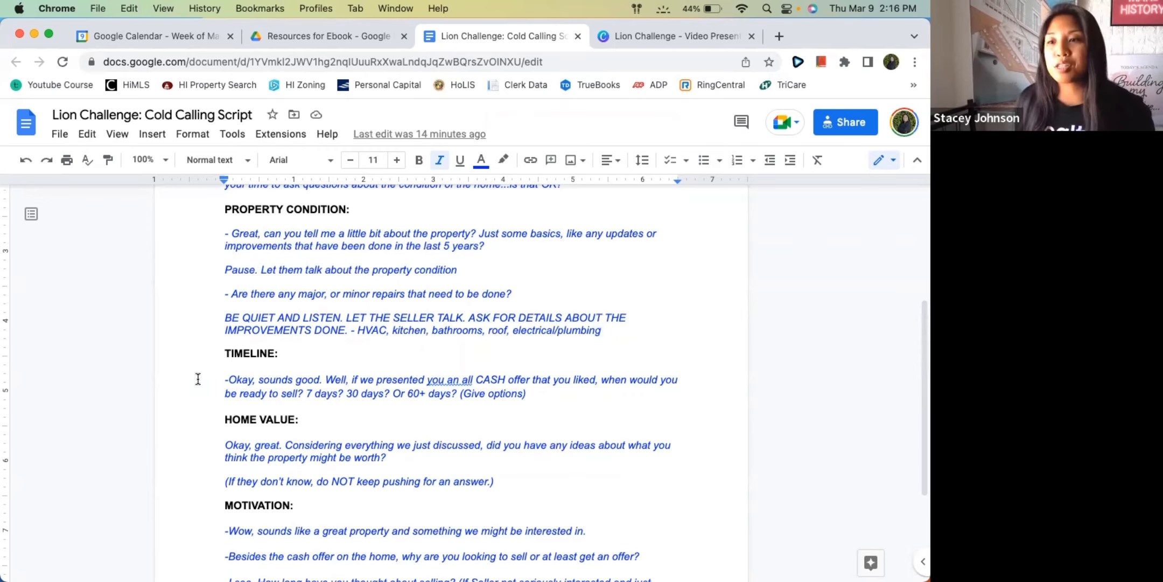
Scroll the script down to the Motivation section and its closing appointment line
{"action": "left_click", "coordinate": [602, 330]}
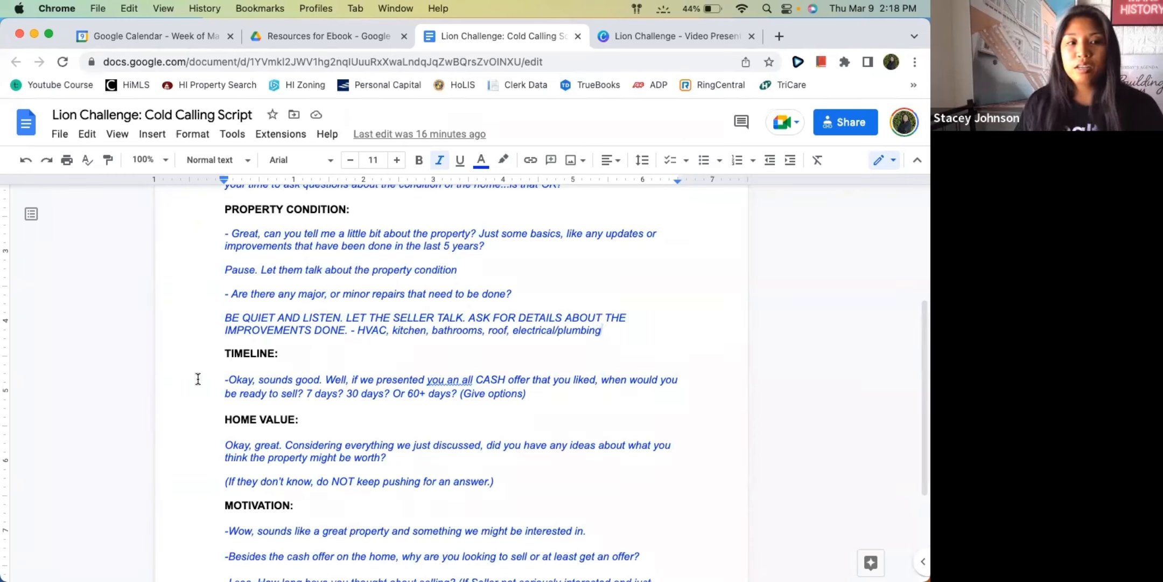
{"action": "left_click", "coordinate": [602, 330]}
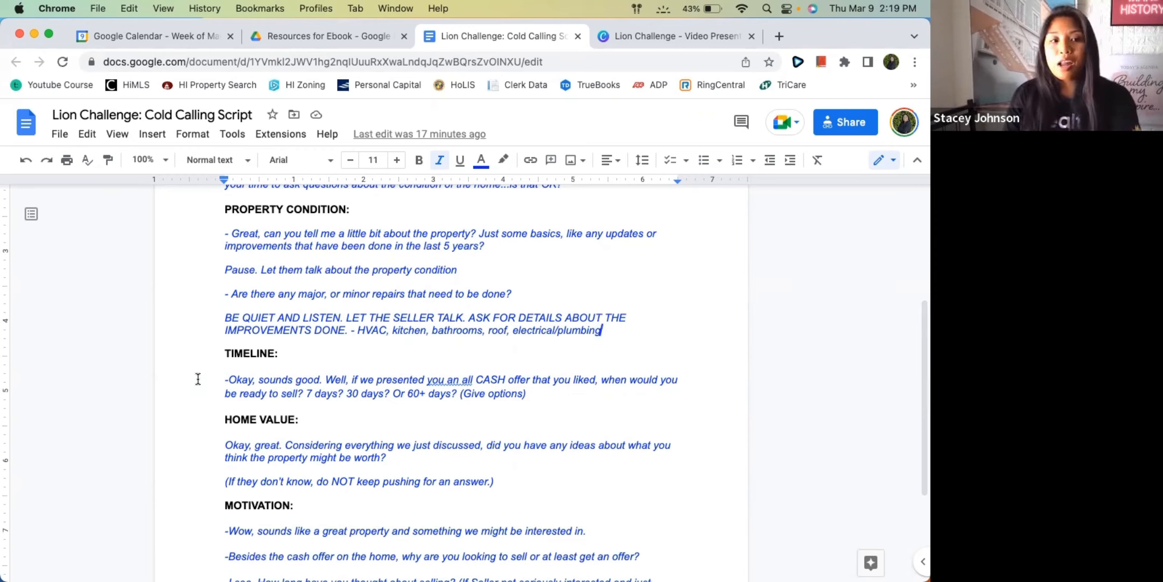
{"action": "scroll", "scroll_direction": "down", "scroll_amount": 3}
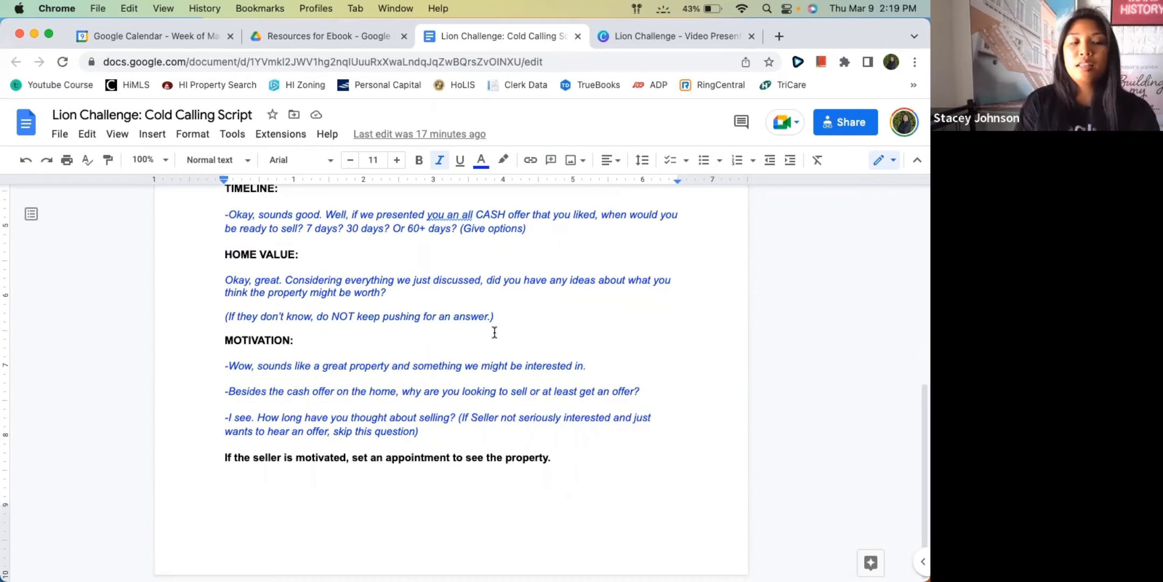